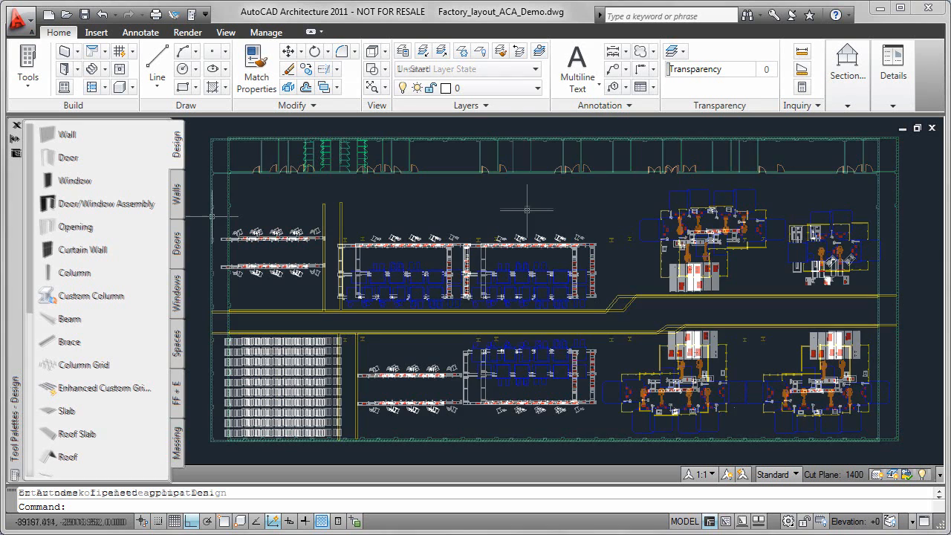
- Preview the '2 - Remove Machines' layer state, then switch to '3 - New Machines'
{"action": "left_click", "coordinate": [532, 69]}
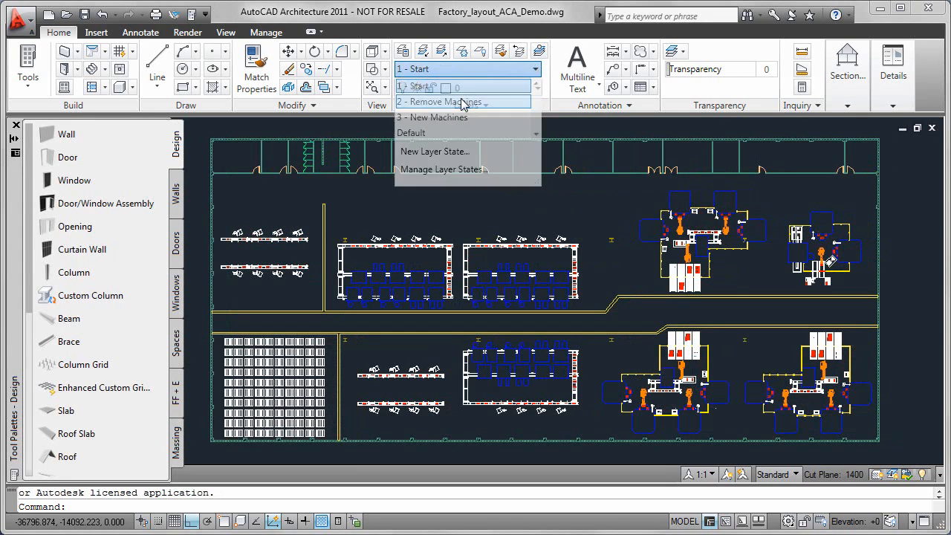
{"action": "left_click", "coordinate": [450, 102]}
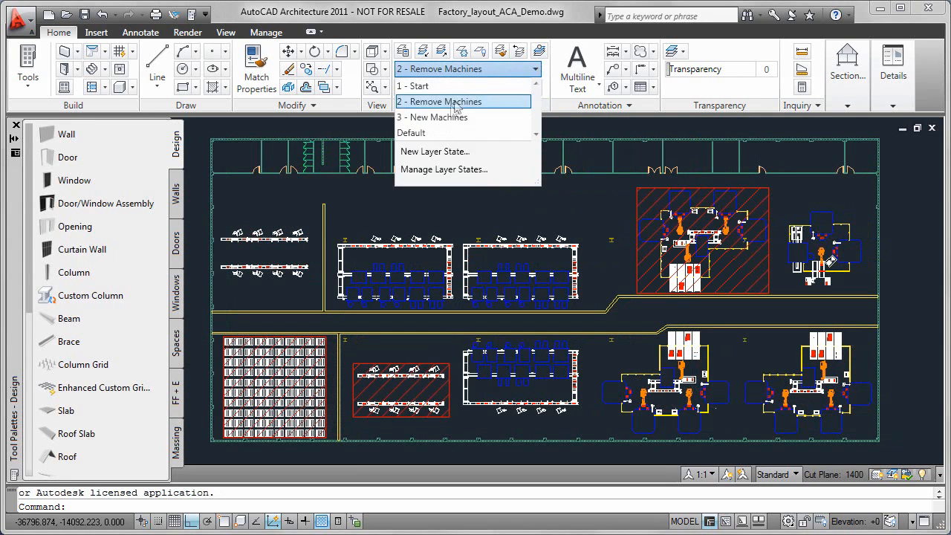
{"action": "left_click", "coordinate": [433, 116]}
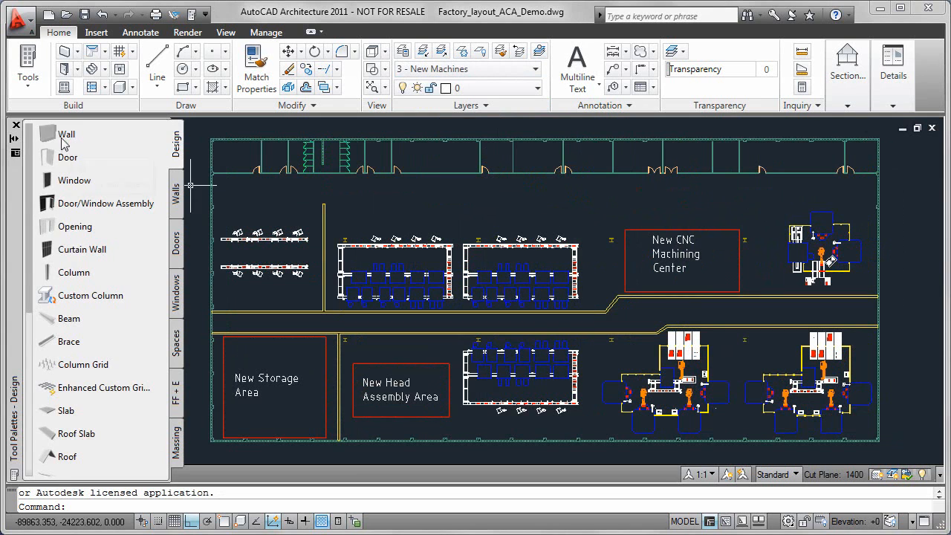
{"action": "left_click", "coordinate": [66, 134]}
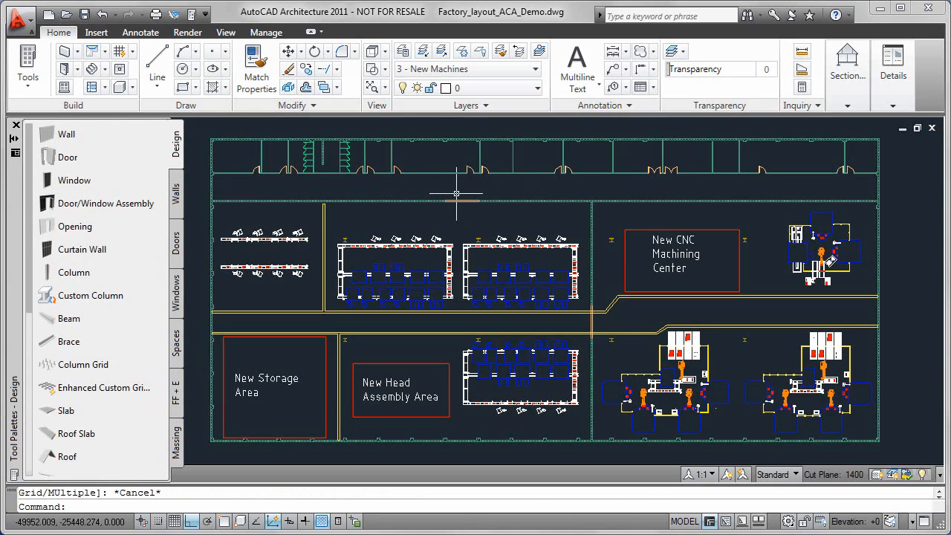
- Finish the office and CNC dividing walls and begin placing a column grid
{"action": "left_click", "coordinate": [84, 365]}
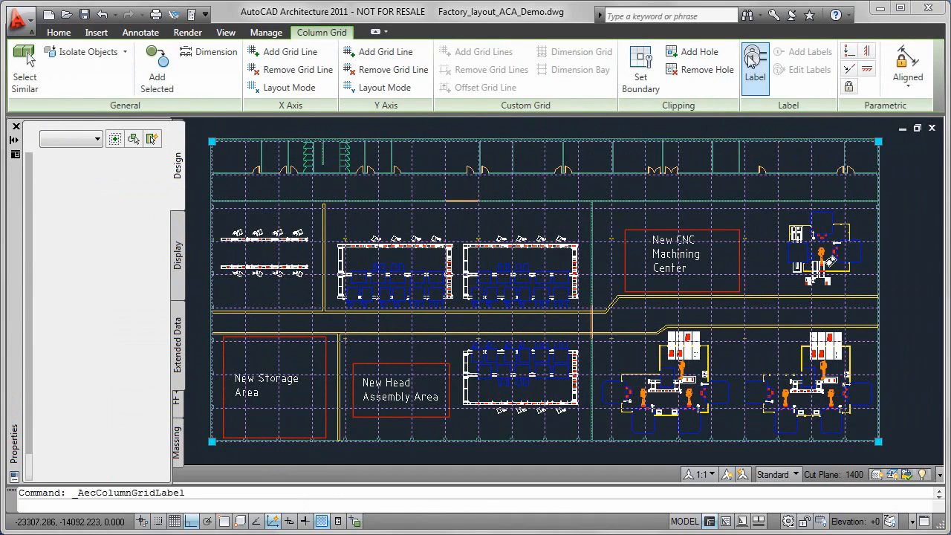
- Label the column grid with X lines numbered from 1 and Y lines lettered from A
{"action": "left_click", "coordinate": [755, 67]}
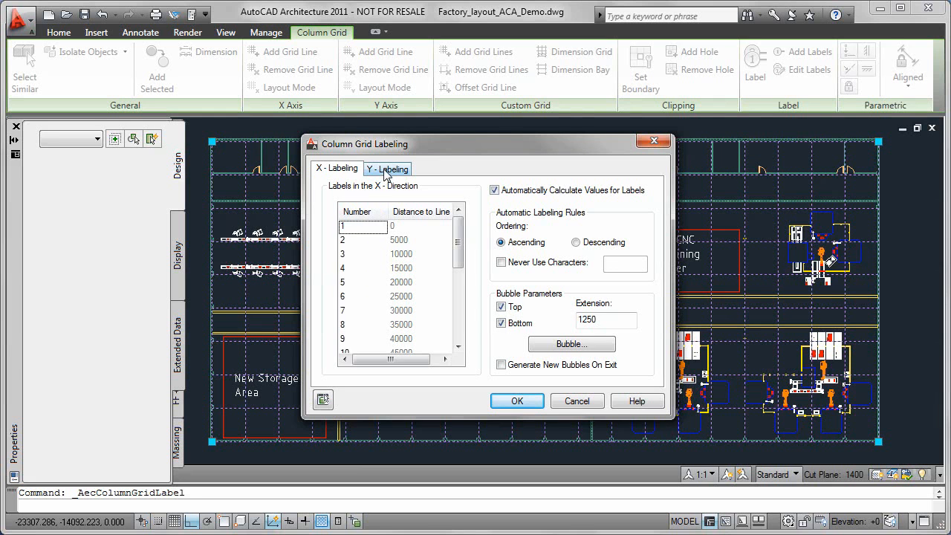
{"action": "left_click", "coordinate": [388, 168]}
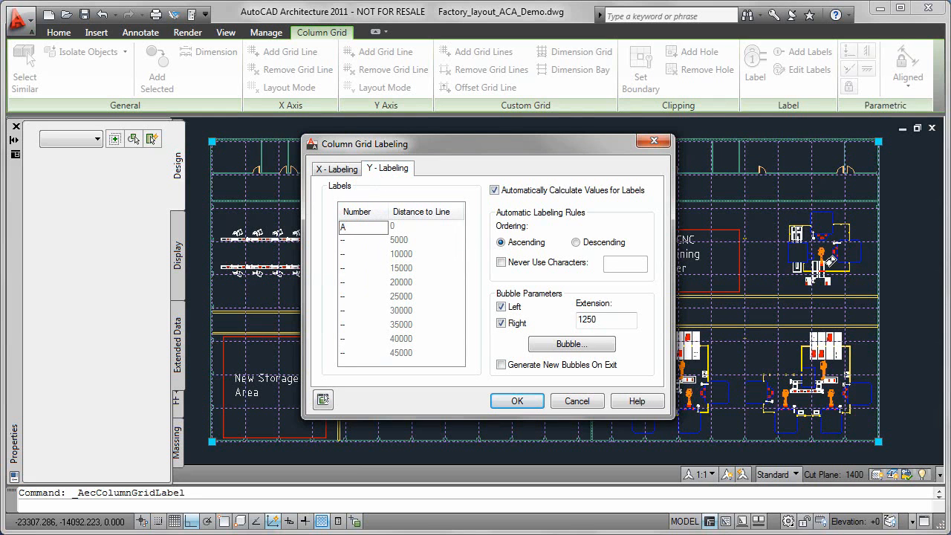